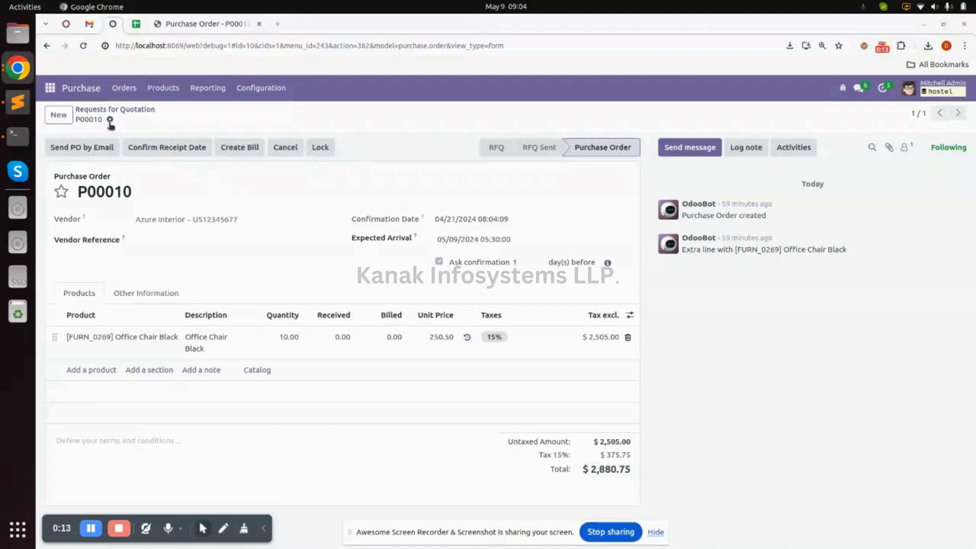
- Print purchase order P00010 through the gear menu's Print > Purchase Order report
click(110, 120)
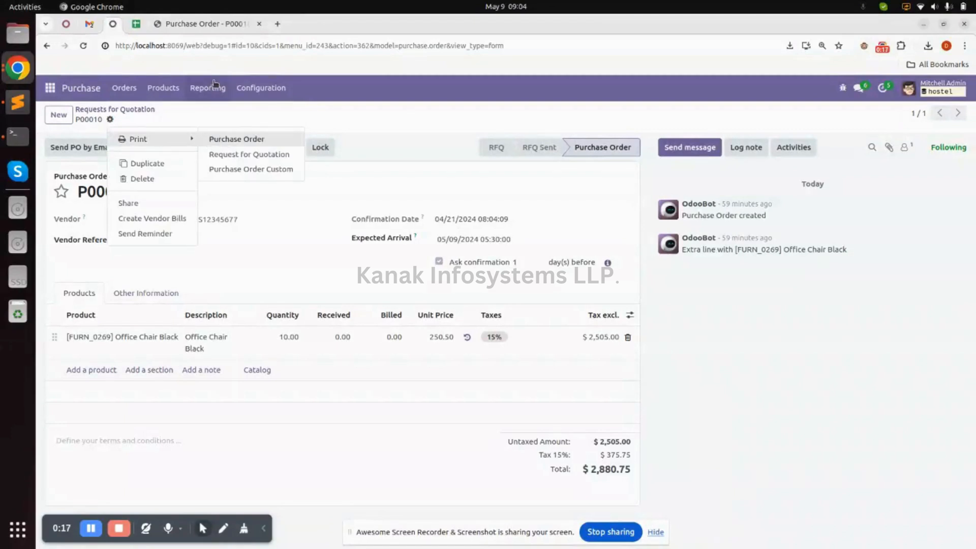
click(235, 139)
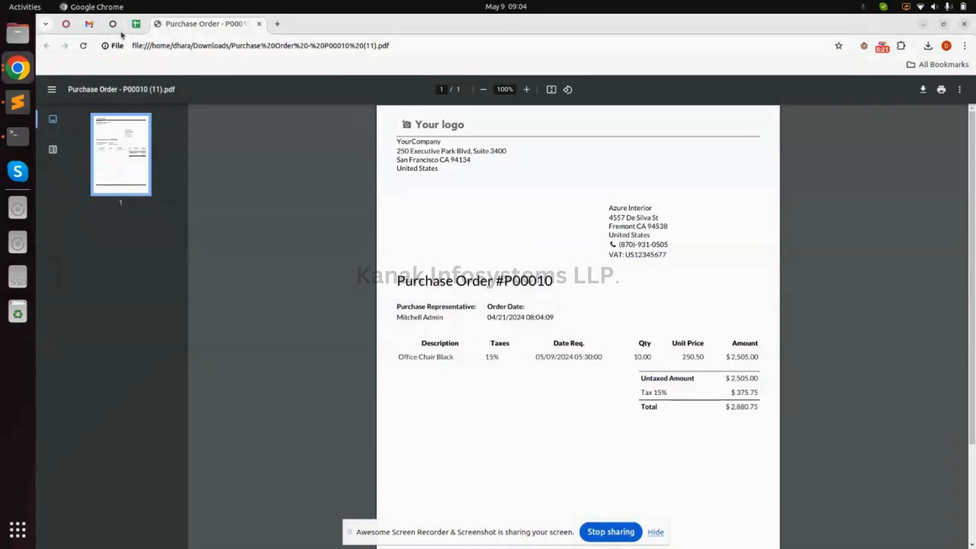
- Switch to purchase_order_report_inherit.xml in Sublime Text
click(17, 103)
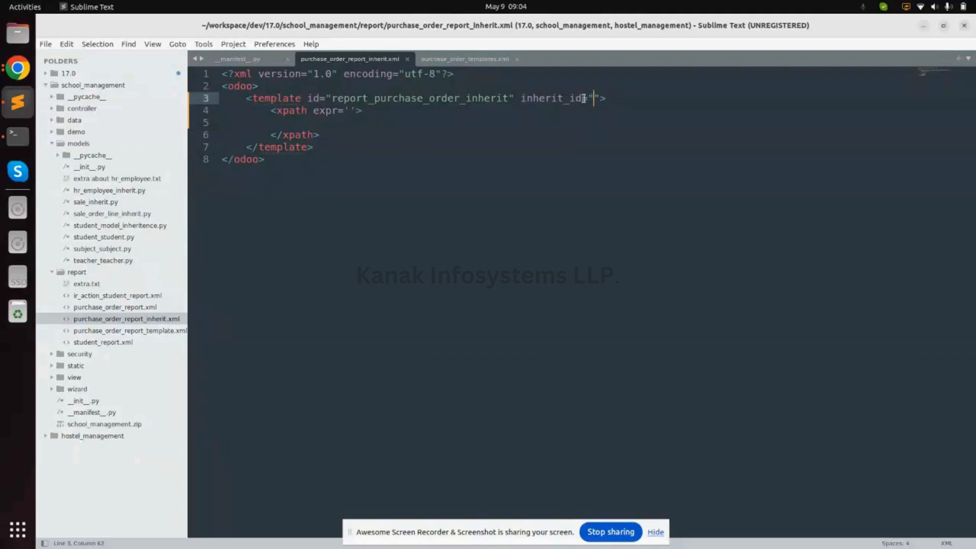
- Set inherit_id to purchase.report_purchaseorder_document, copied from purchase_order_templates.xml
click(469, 59)
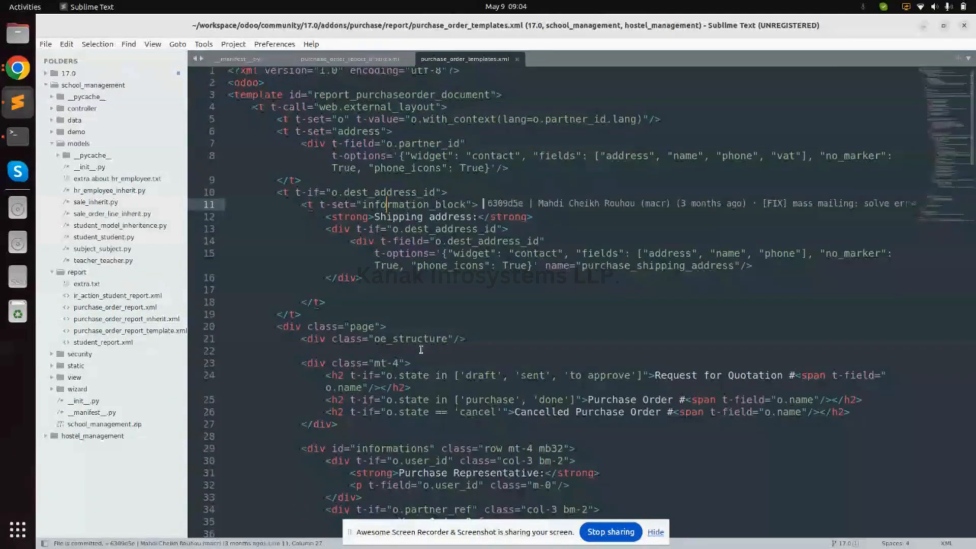
scroll(down, 3)
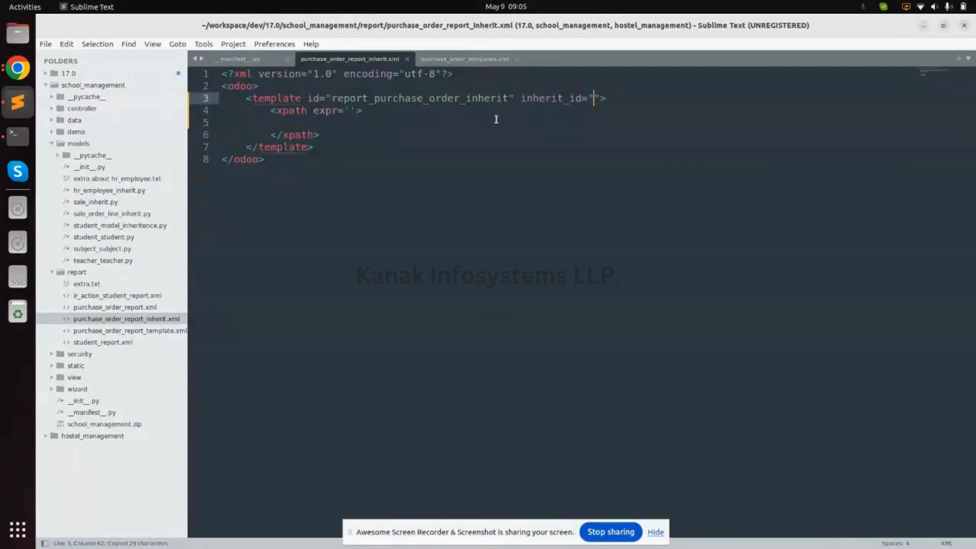
text(report_purchaseorder_document)
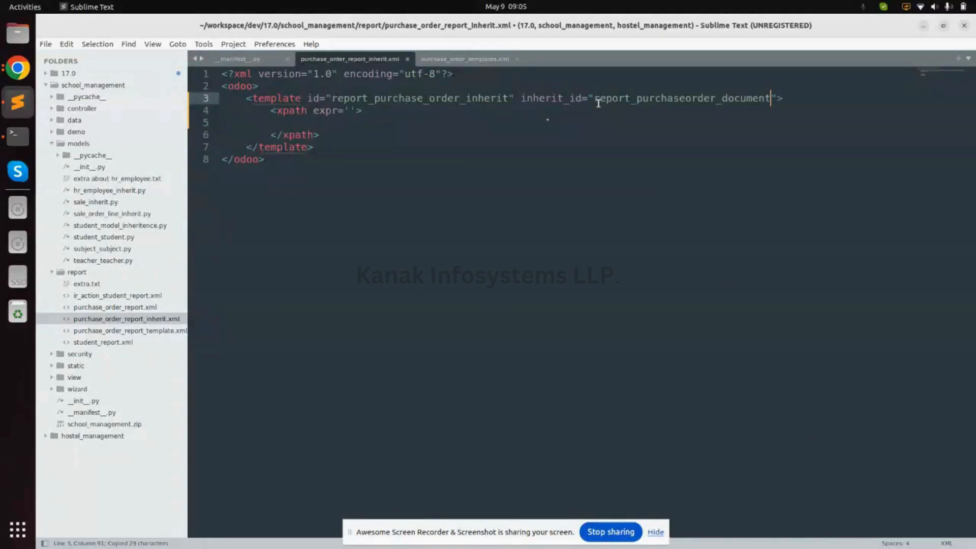
click(595, 98)
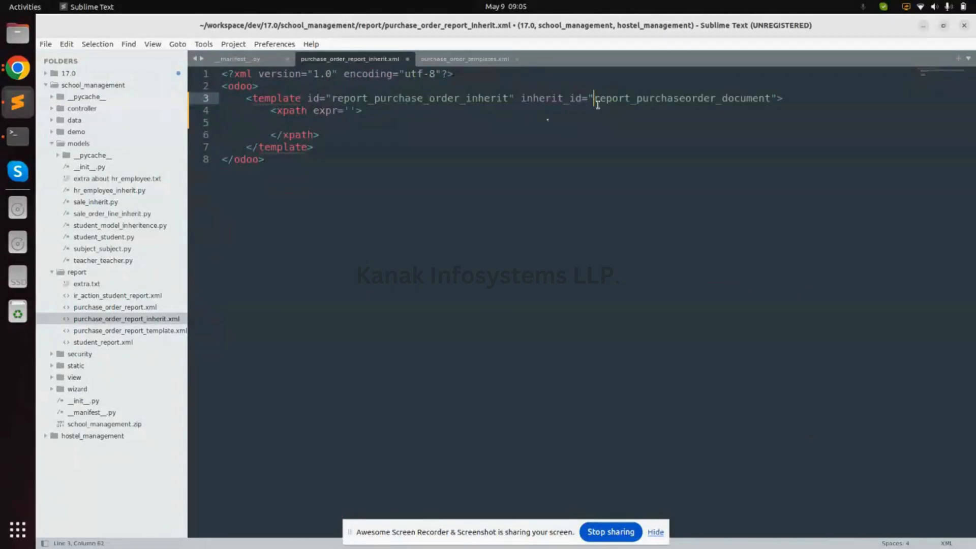
text(purchase)
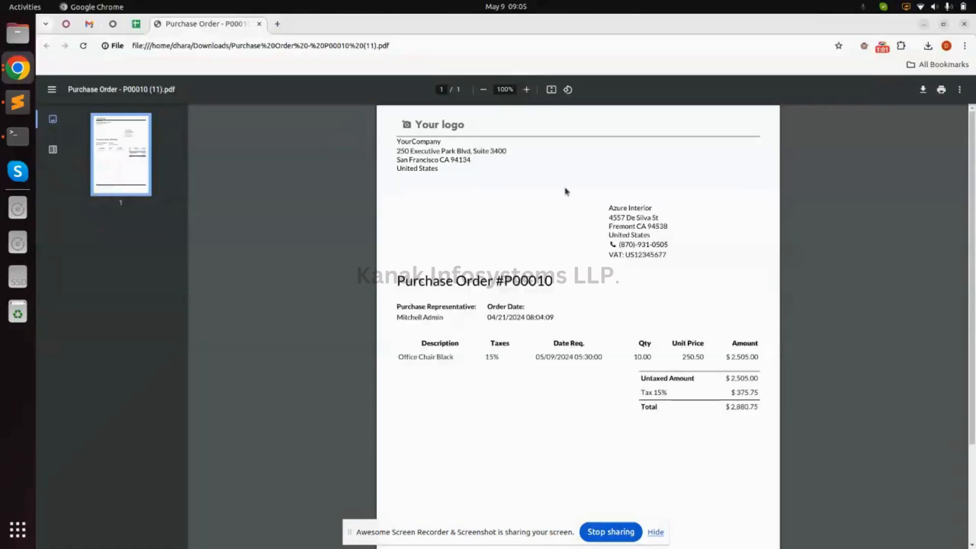
scroll(down, 3)
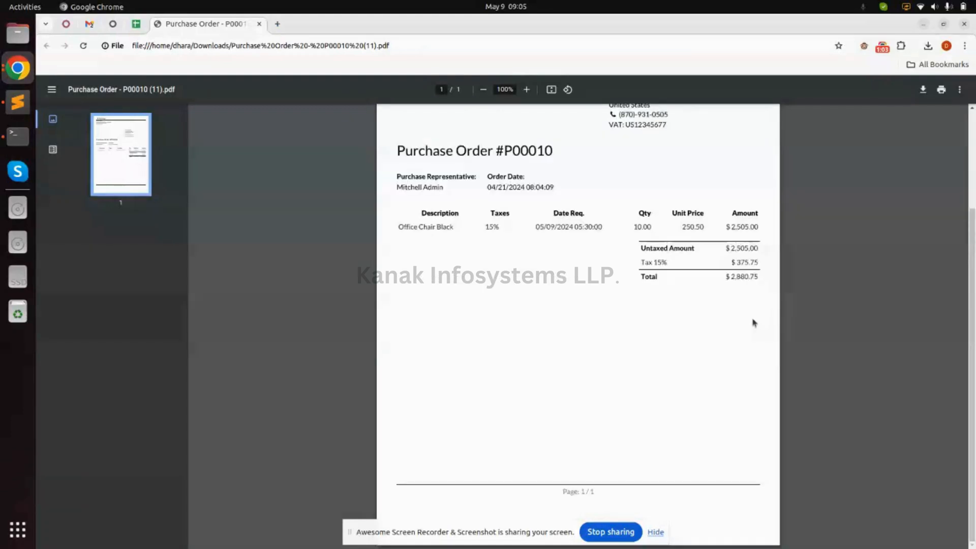
mouse_move(741, 315)
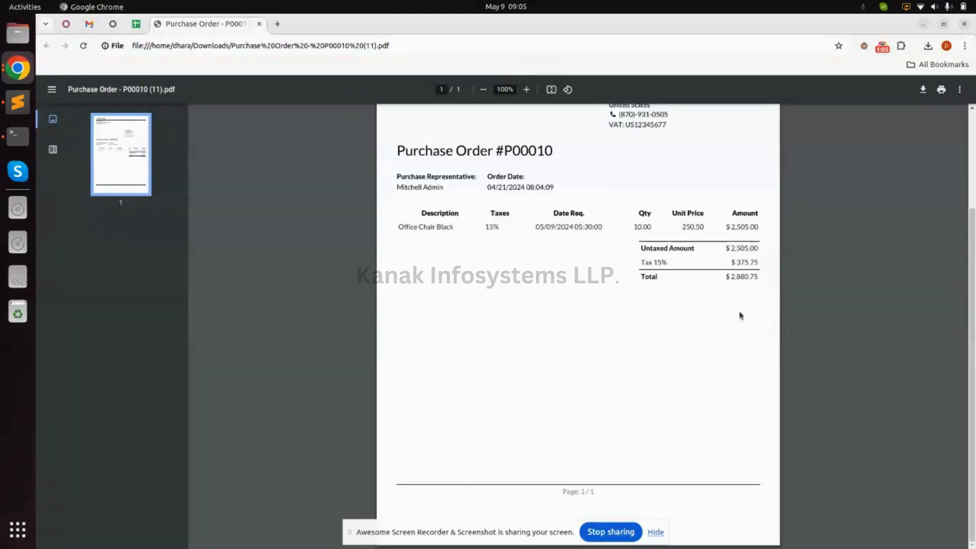
mouse_move(650, 293)
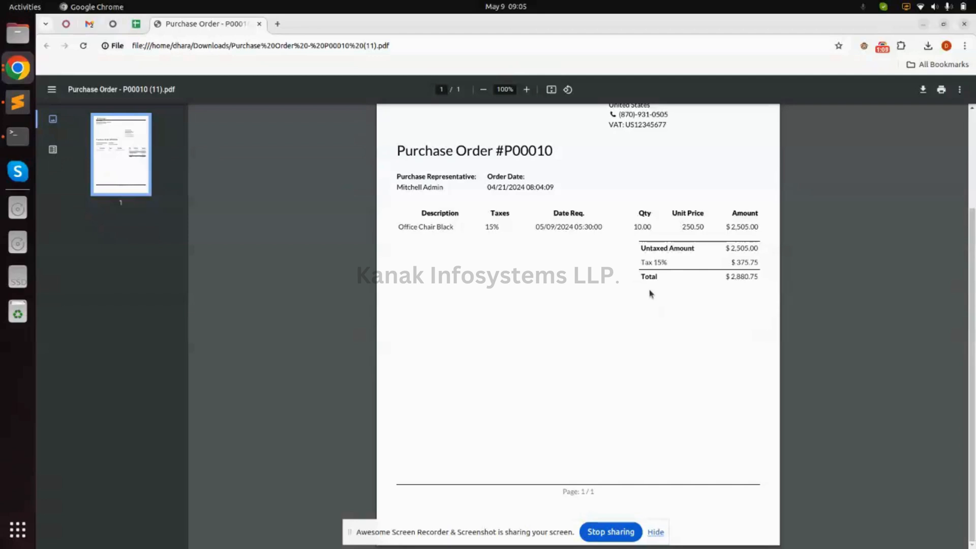
mouse_move(19, 98)
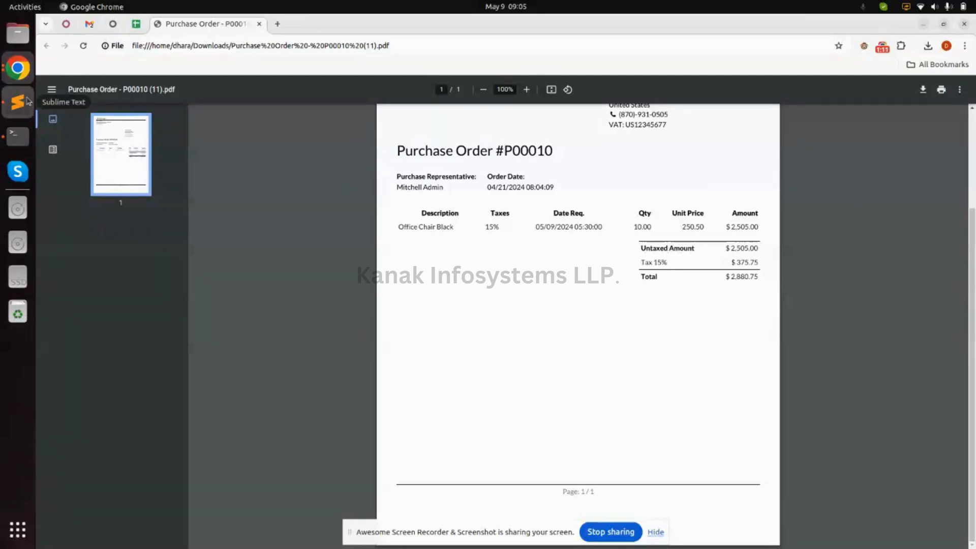
- Set the xpath expression to //p[@t-field="o.notes"]
click(18, 102)
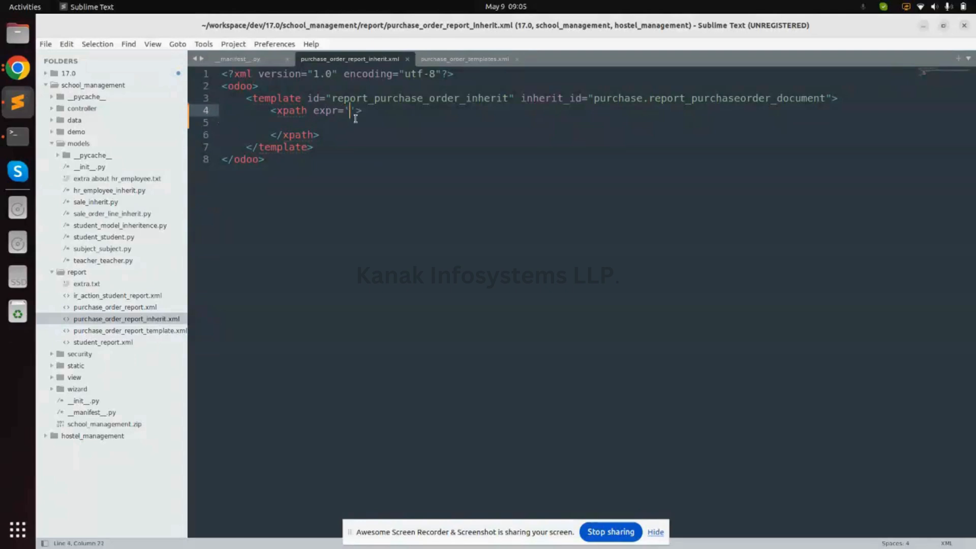
text(//)
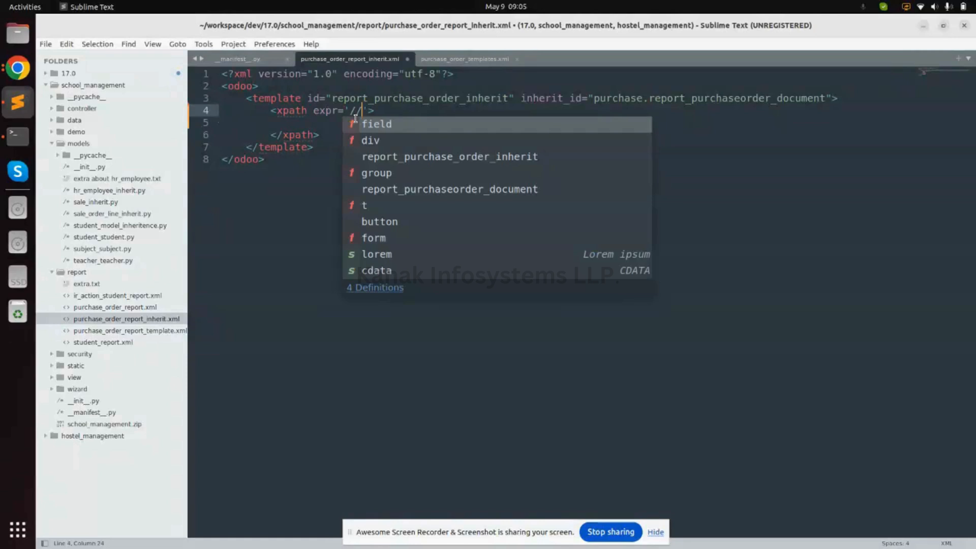
text(p[)
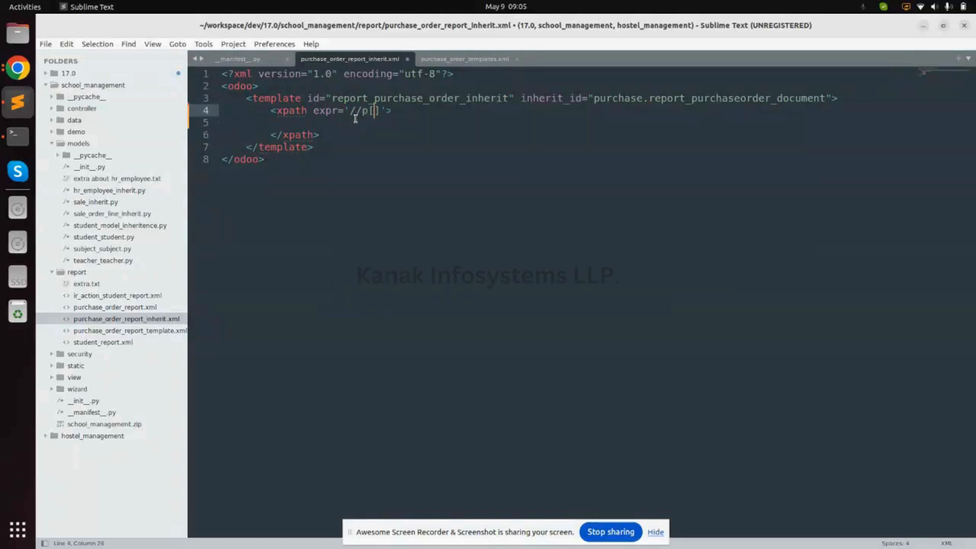
text(@)
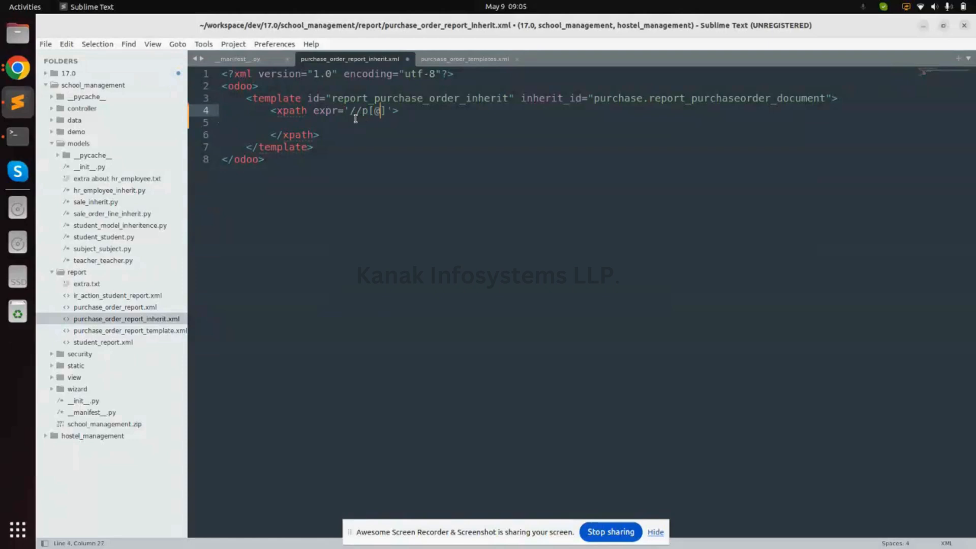
text(@t-f)
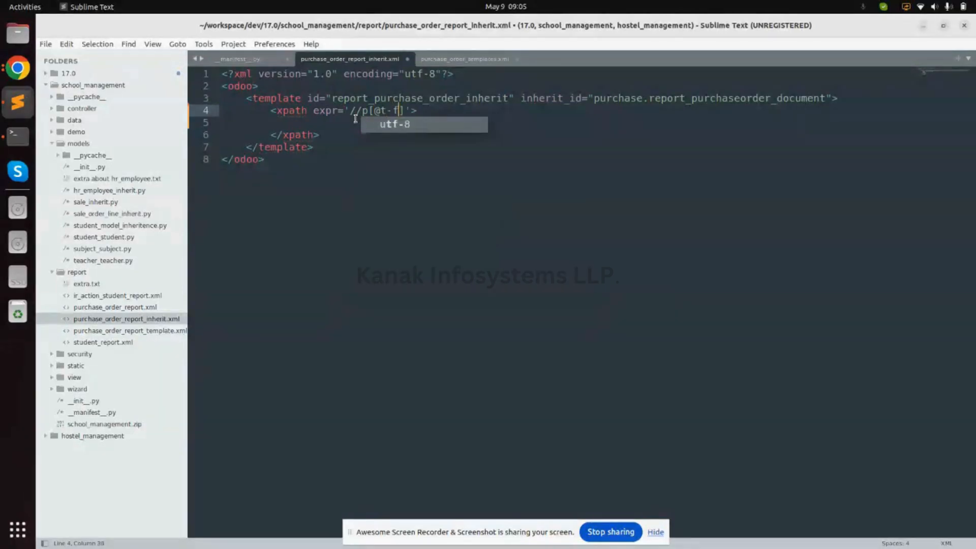
text(ield=)
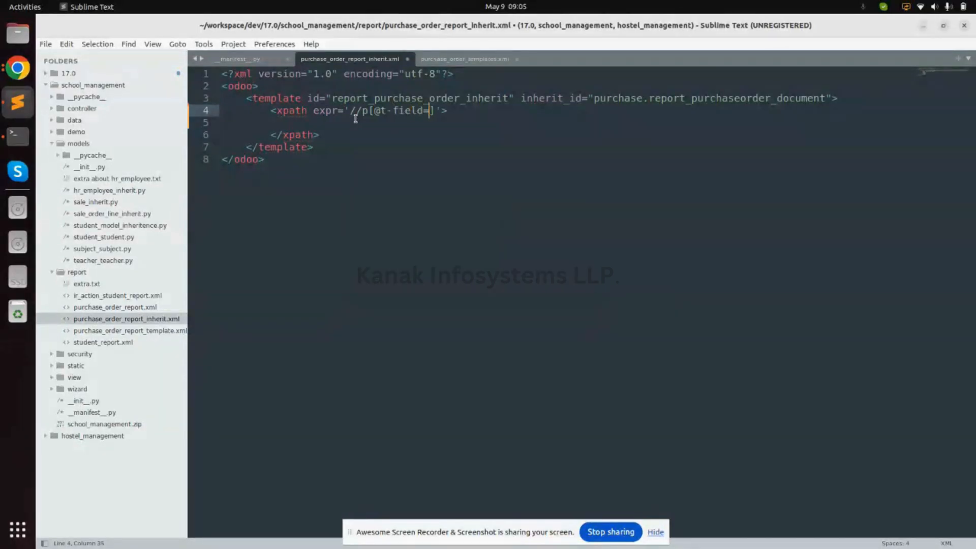
text("")
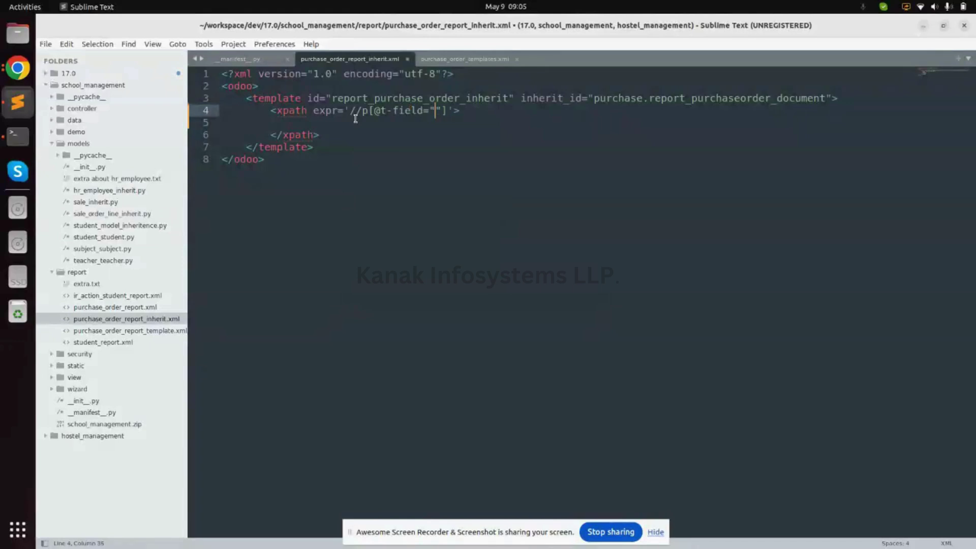
text(o.note)
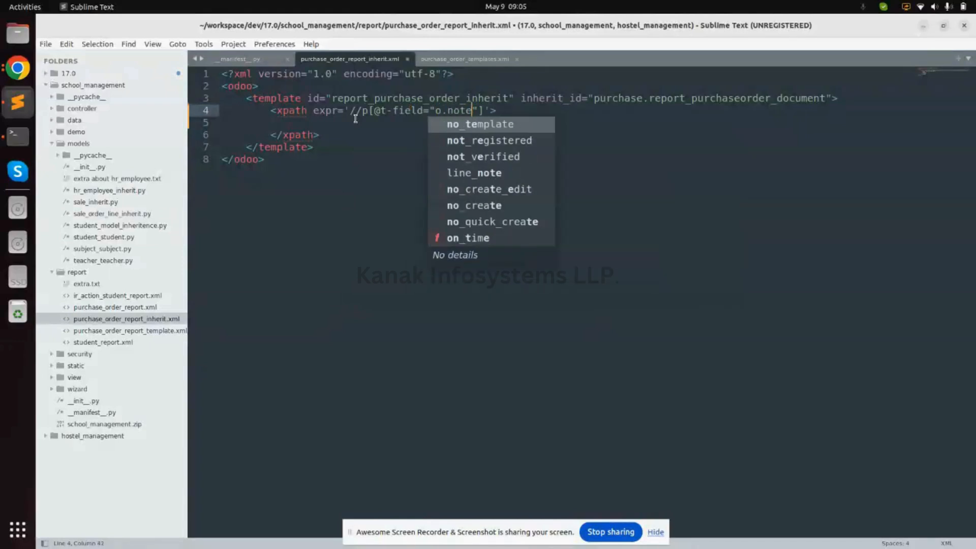
text(s)
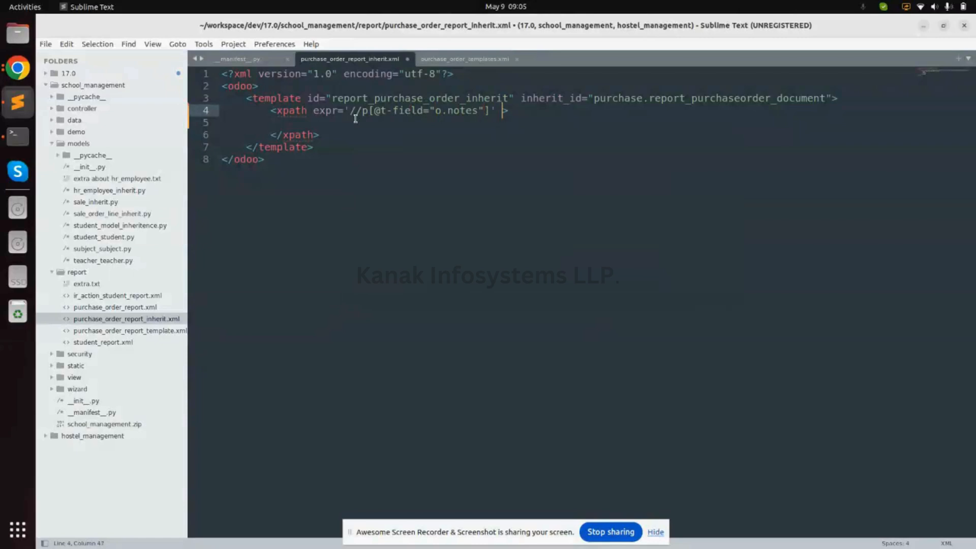
- Set the xpath position attribute to "before"
text(position=)
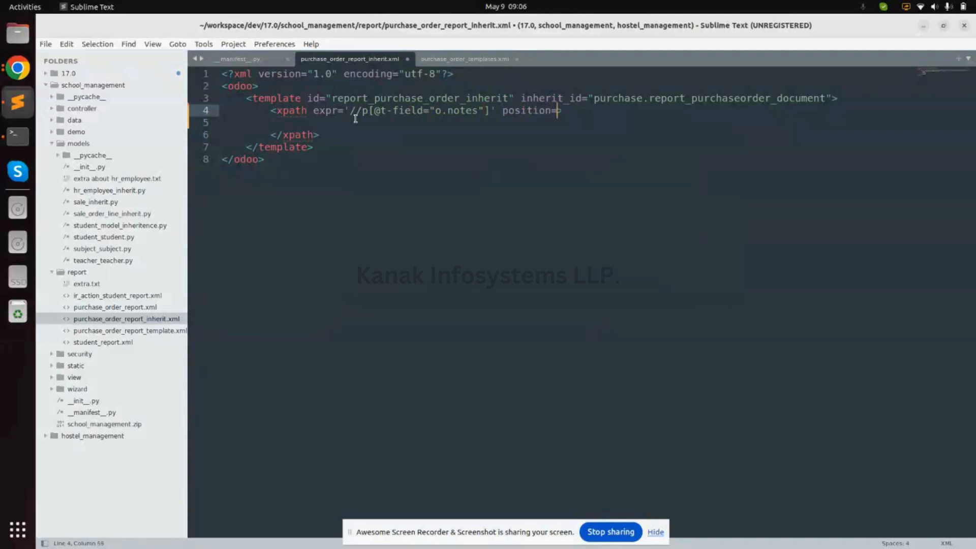
text(")
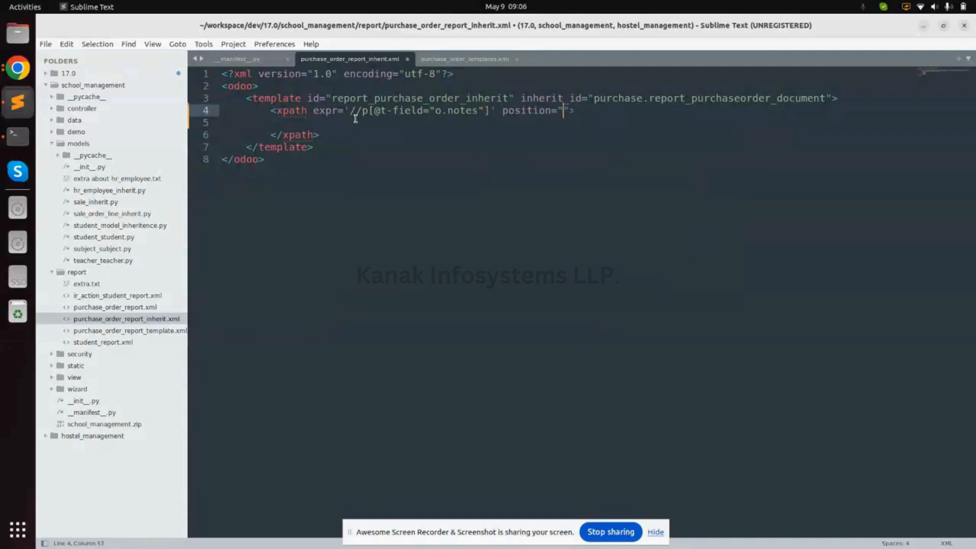
text(bef)
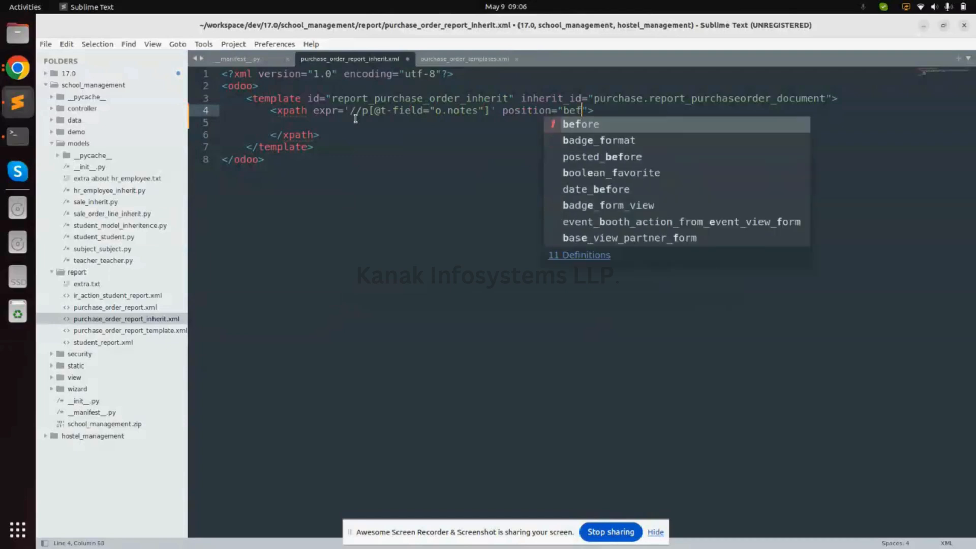
key(Tab)
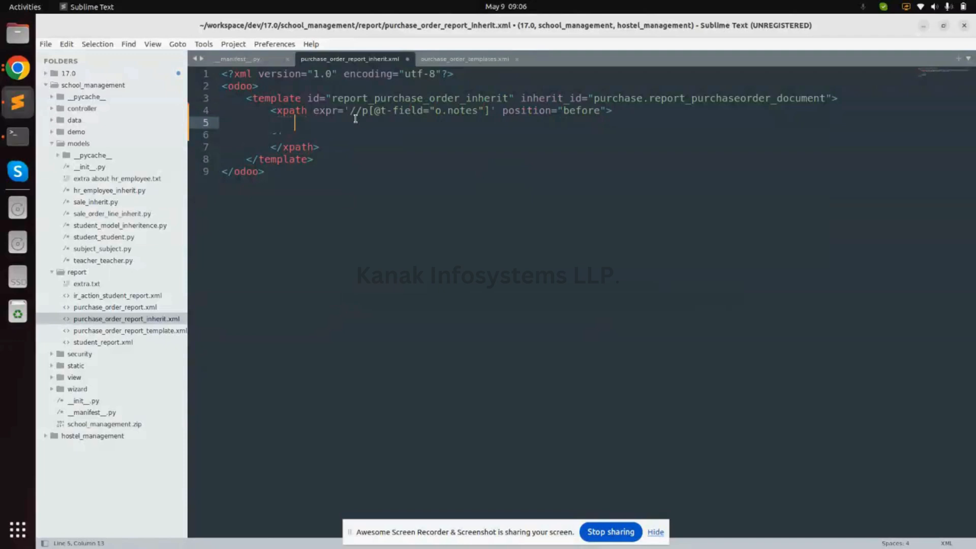
- Insert a div containing <strong>Amount to words:</strong> inside the xpath
text(<di)
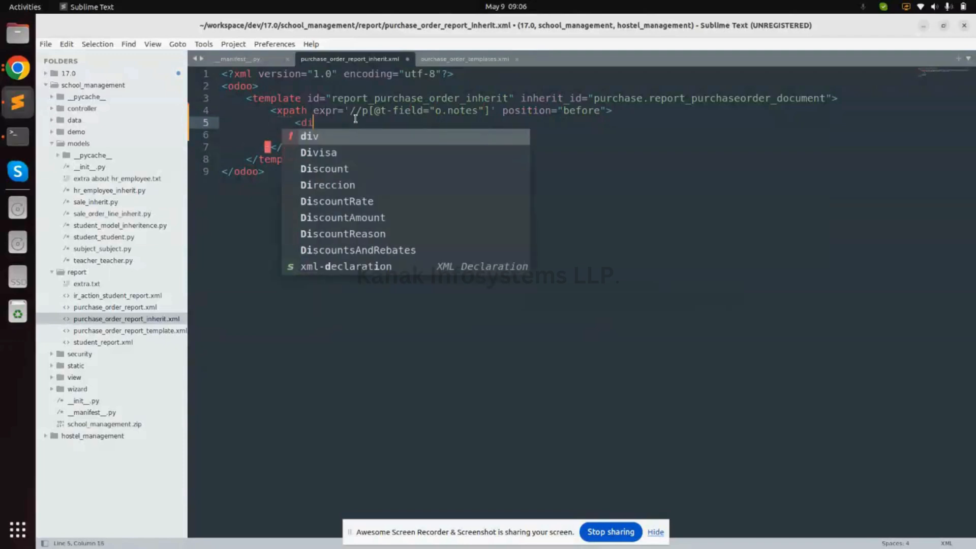
key(Tab)
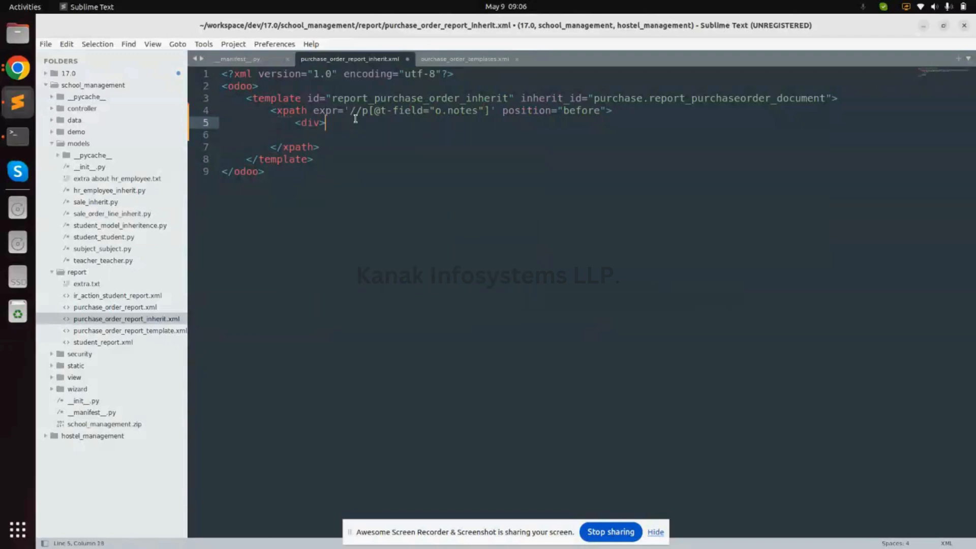
text(</div>)
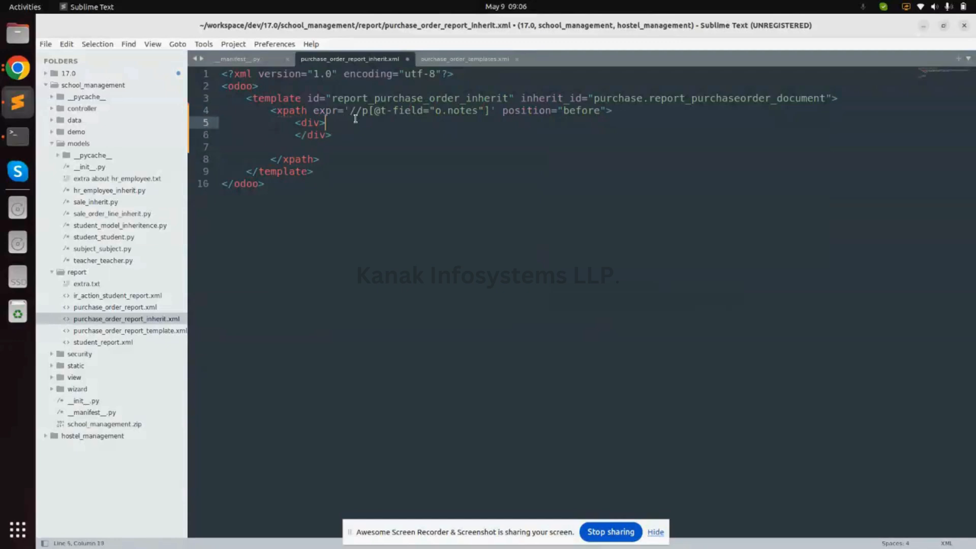
text(<)
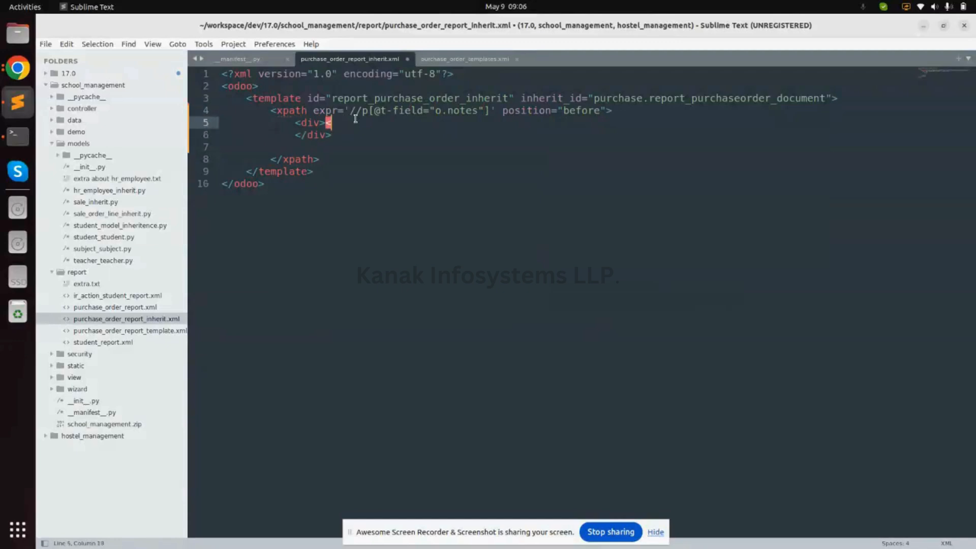
text(strong><?)
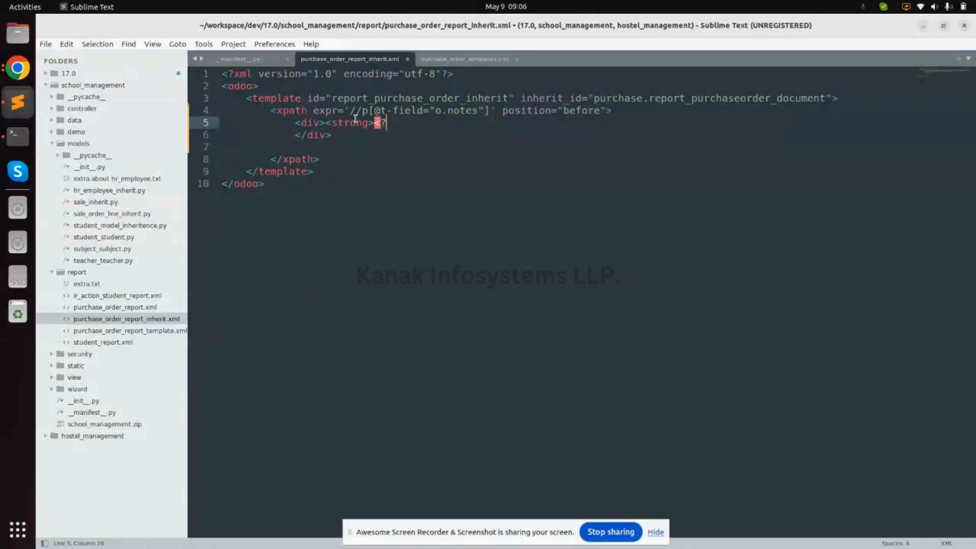
text(</strong>)
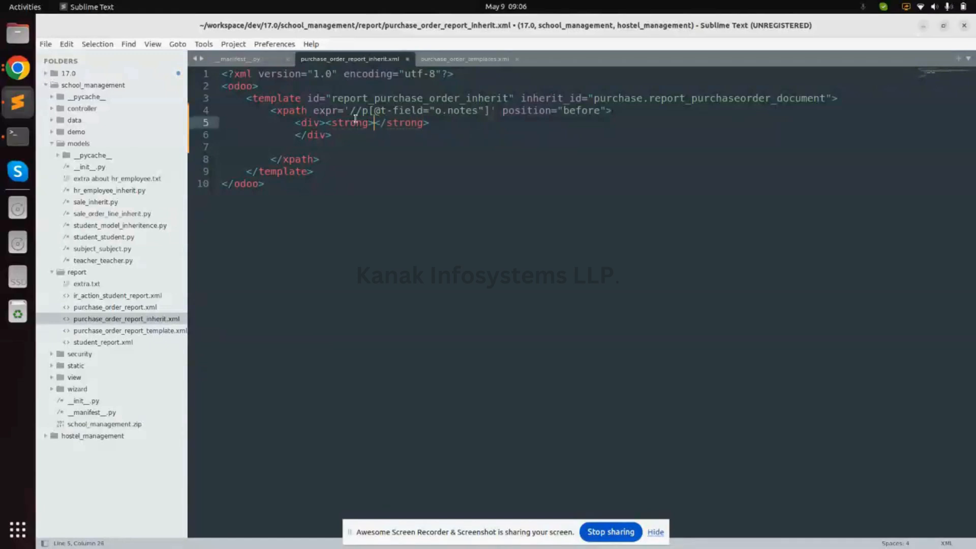
text(Amount to w)
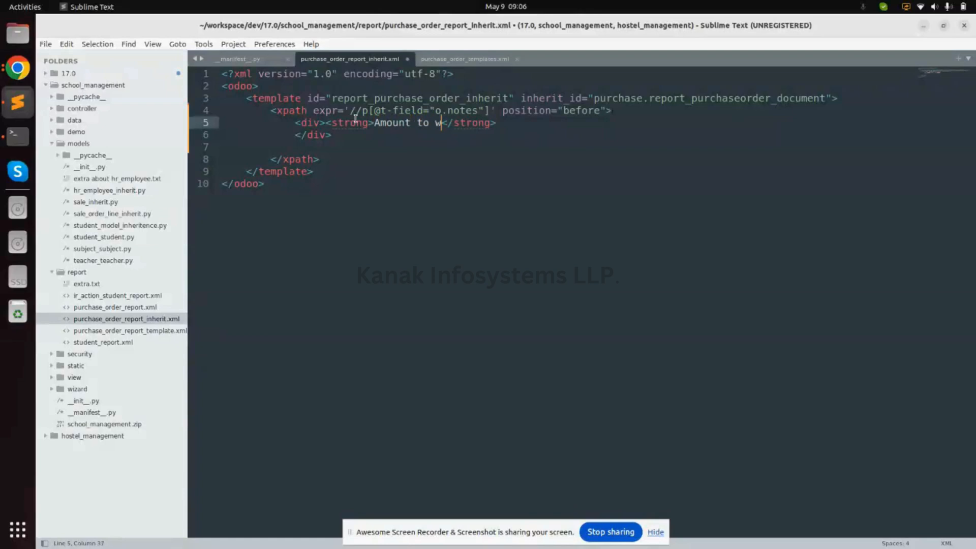
text(ords:)
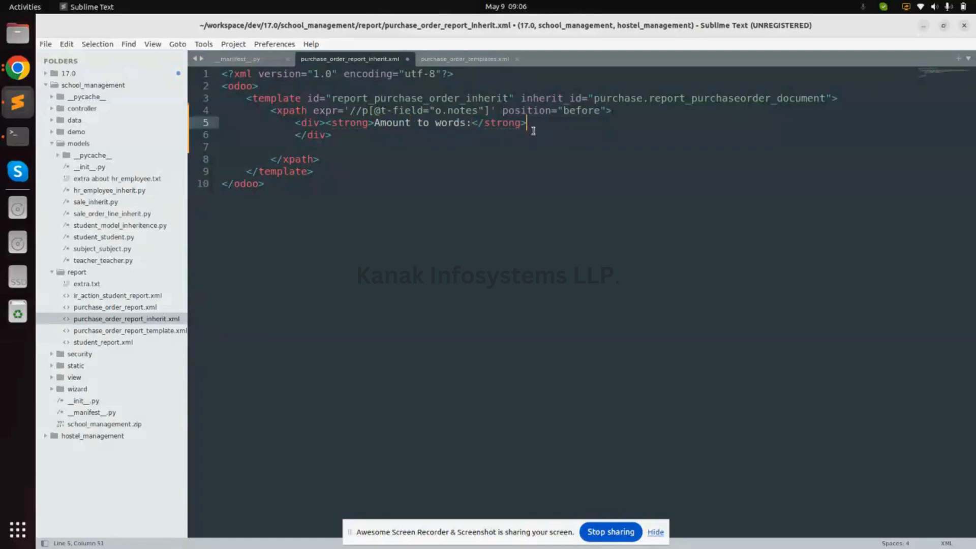
- Add <span t-out="o.currency_id.amount_to_text(o.amount_total)"/> to the div and save the file
key(Enter)
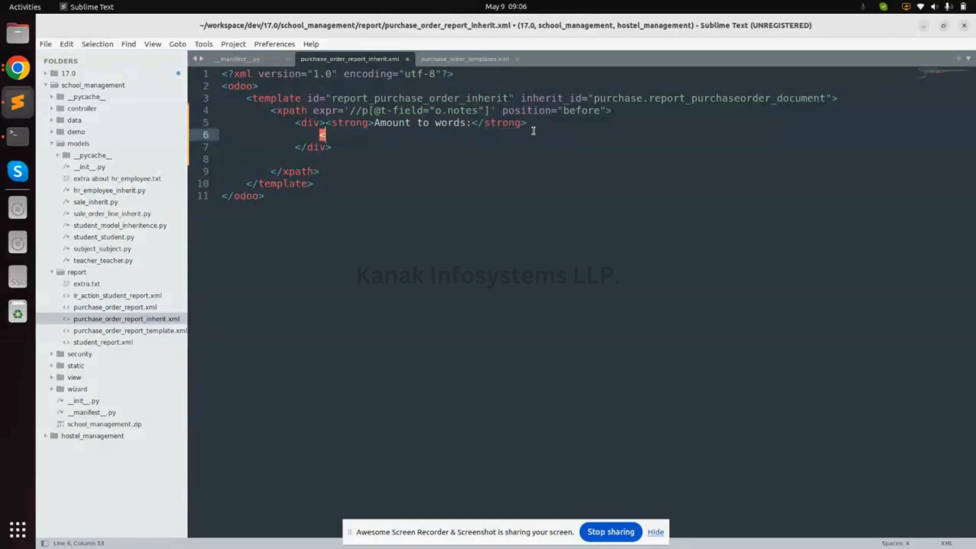
text(<span/)
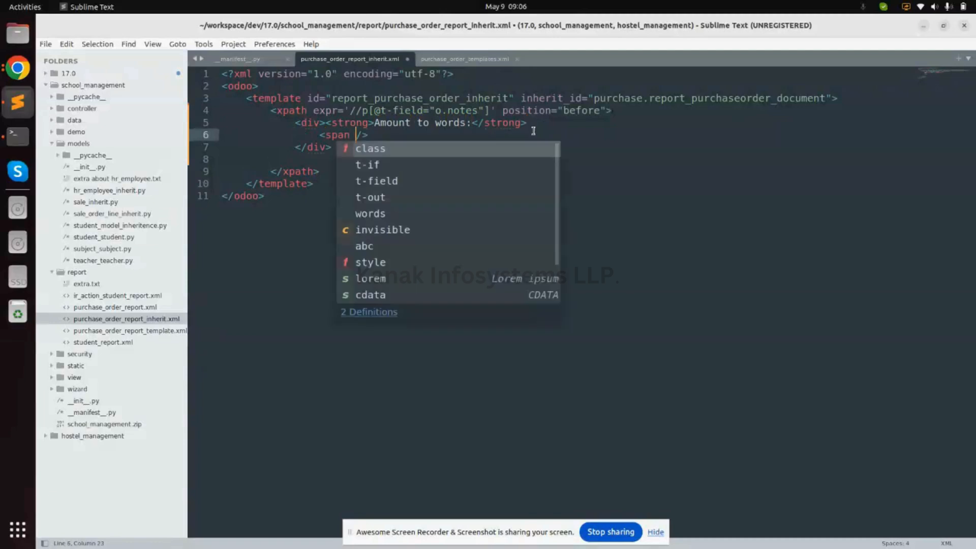
text(t-out)
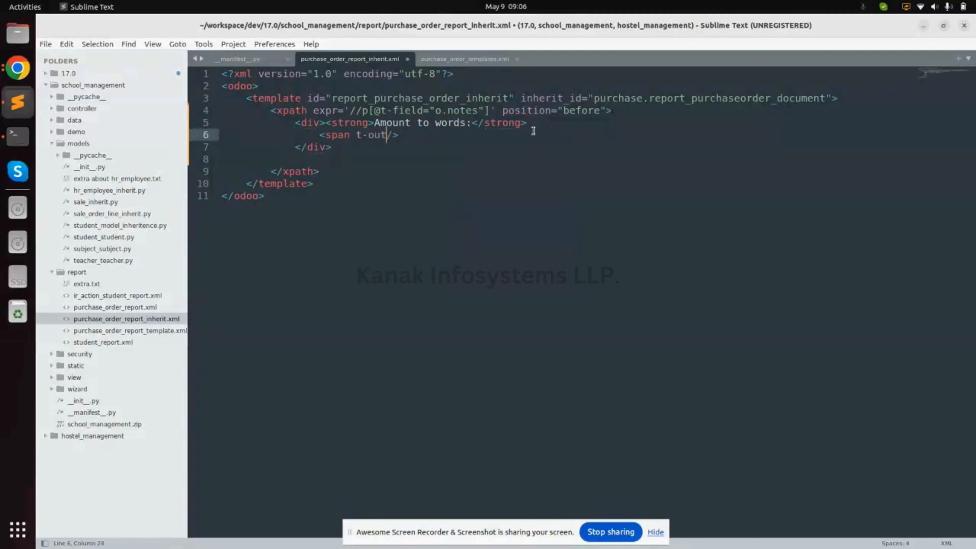
text(=")
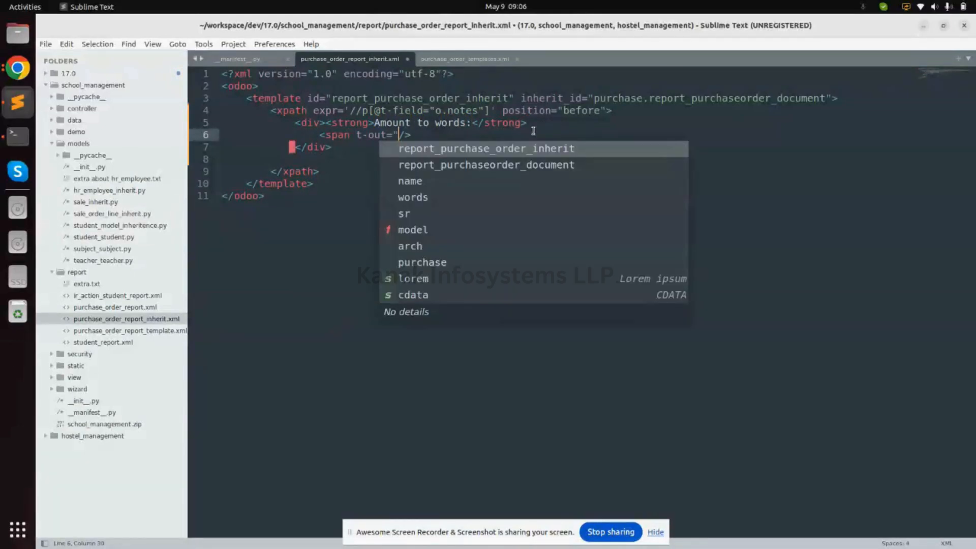
text(o.)
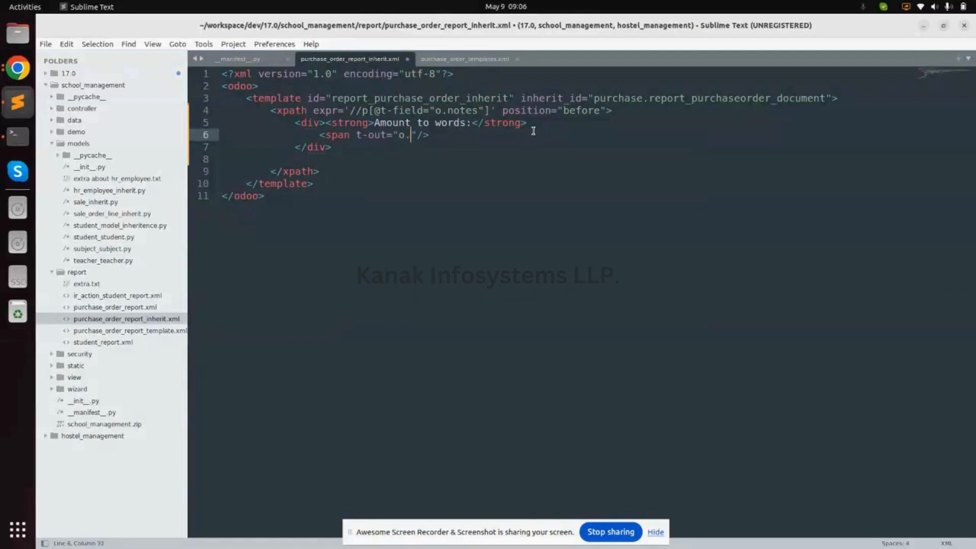
text(currency_id.)
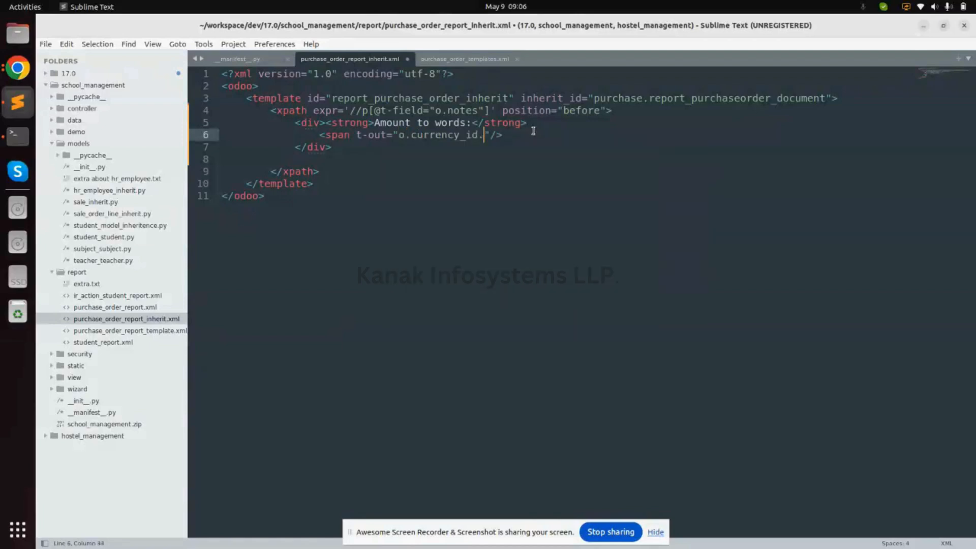
text(amount_to_text)
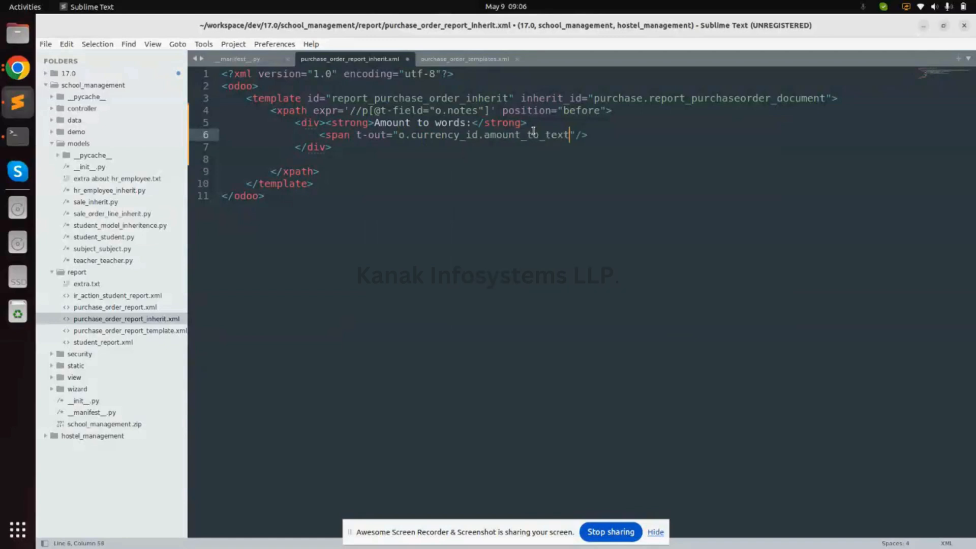
text(()
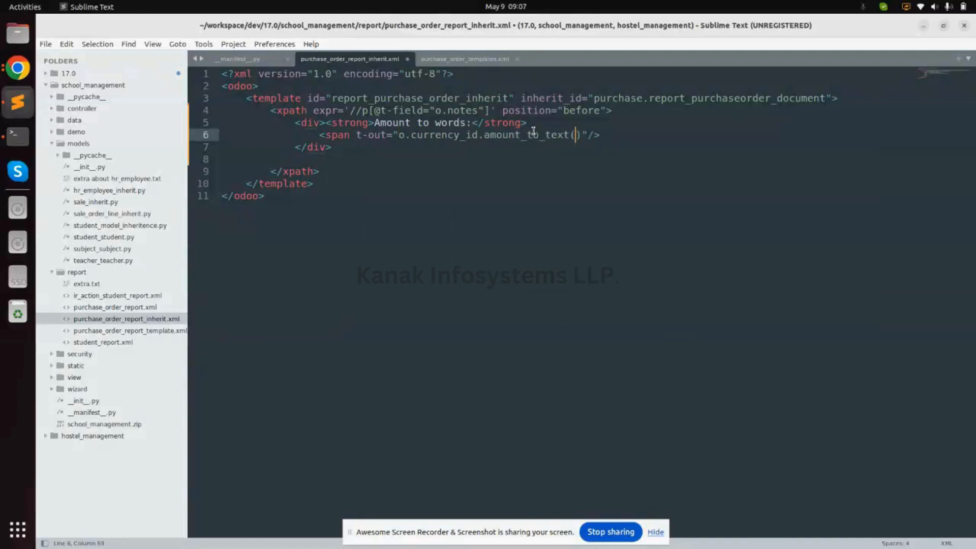
text(o.a)
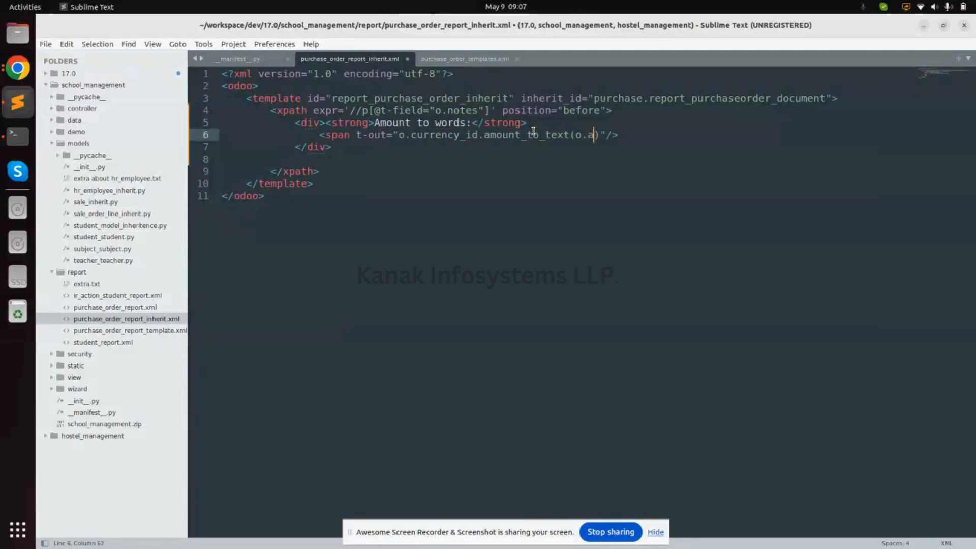
text(mount_total)
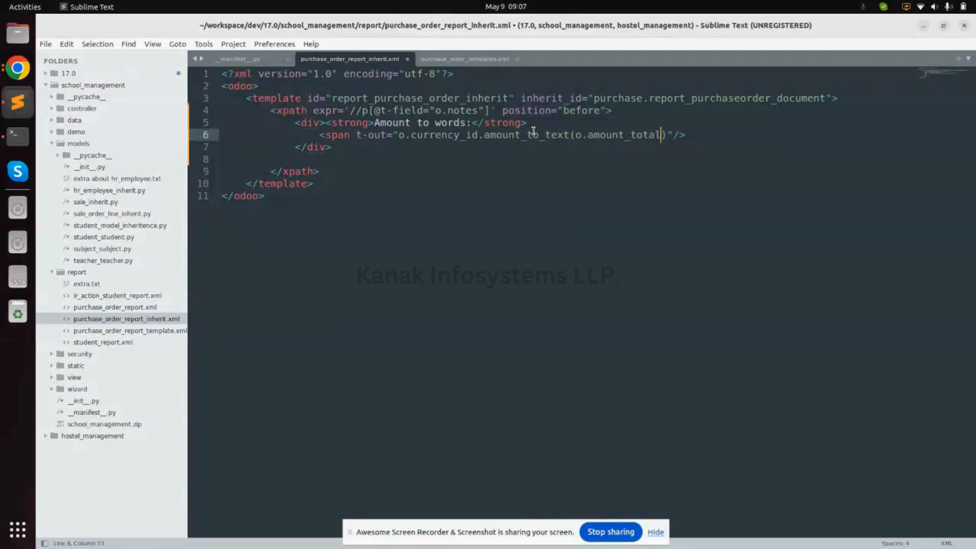
key(ctrl+s)
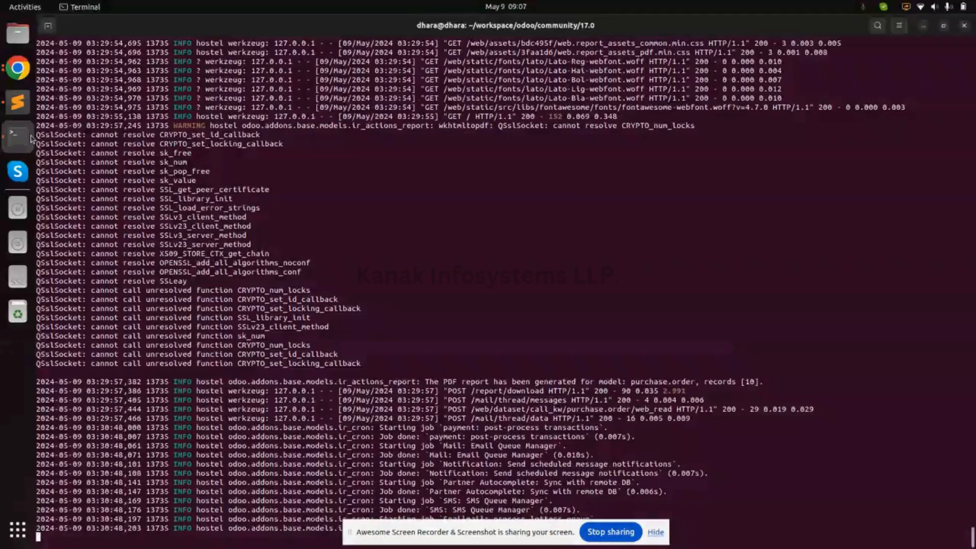
- Stop the running Odoo server in the terminal to restart it
key(ctrl+c)
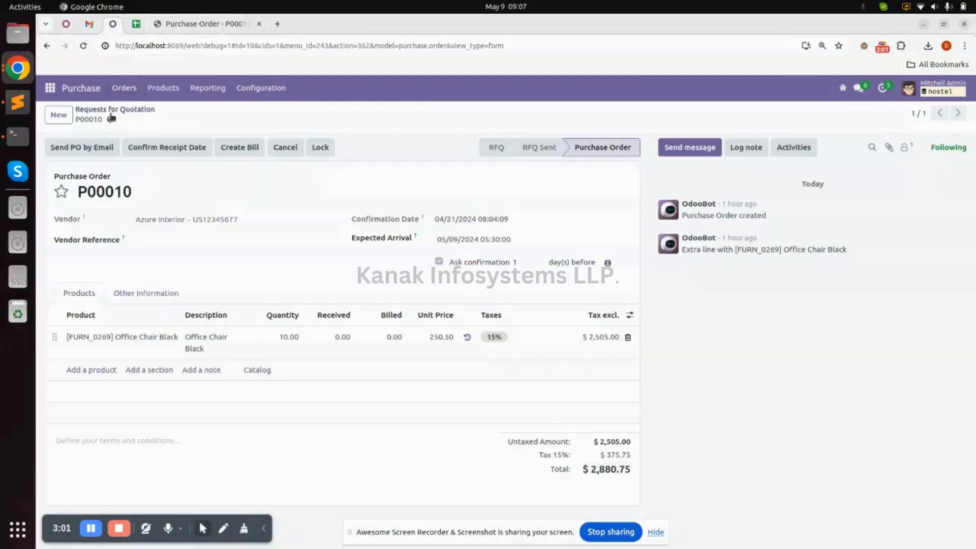
- Print the P00010 purchase order from its form view
click(115, 109)
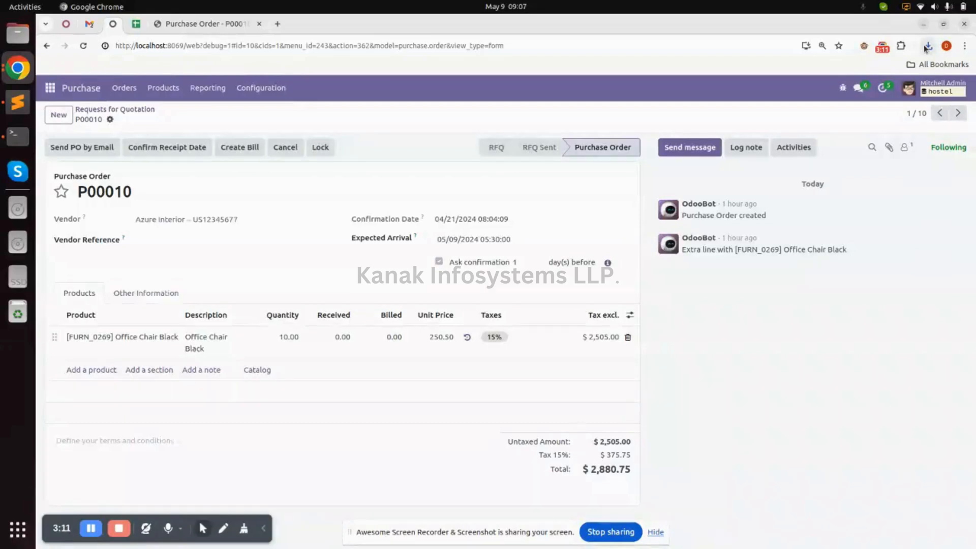
- Open the newest downloaded Purchase Order - P00010 PDF from Chrome's downloads
click(927, 45)
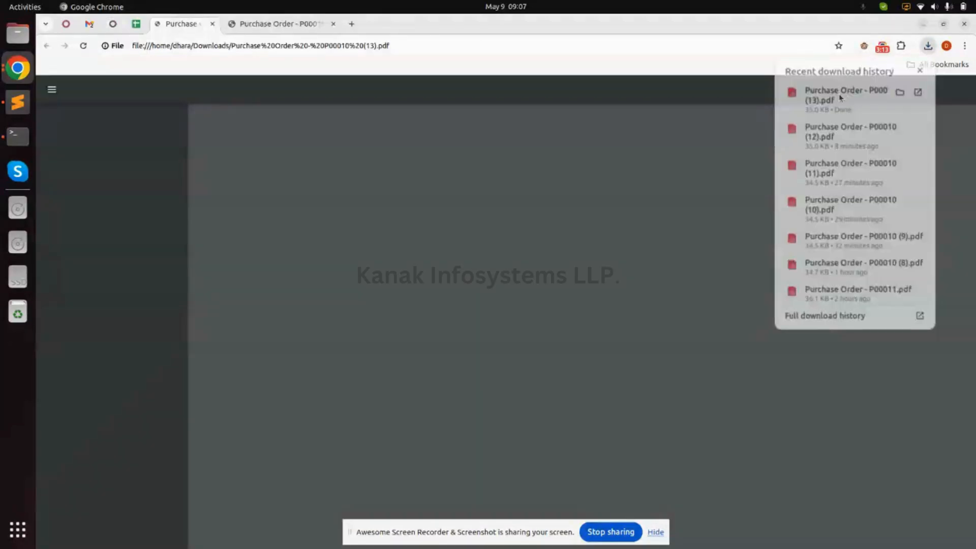
click(840, 95)
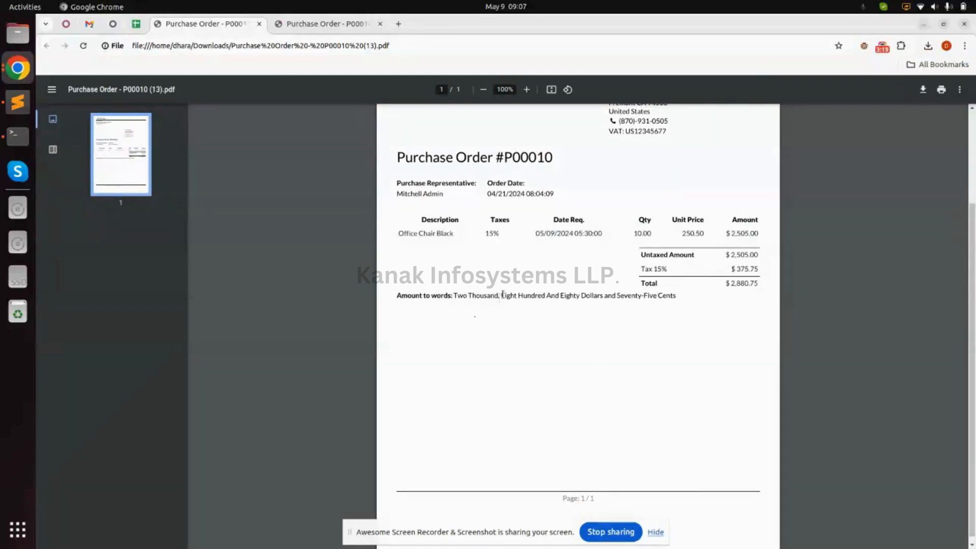
mouse_move(542, 302)
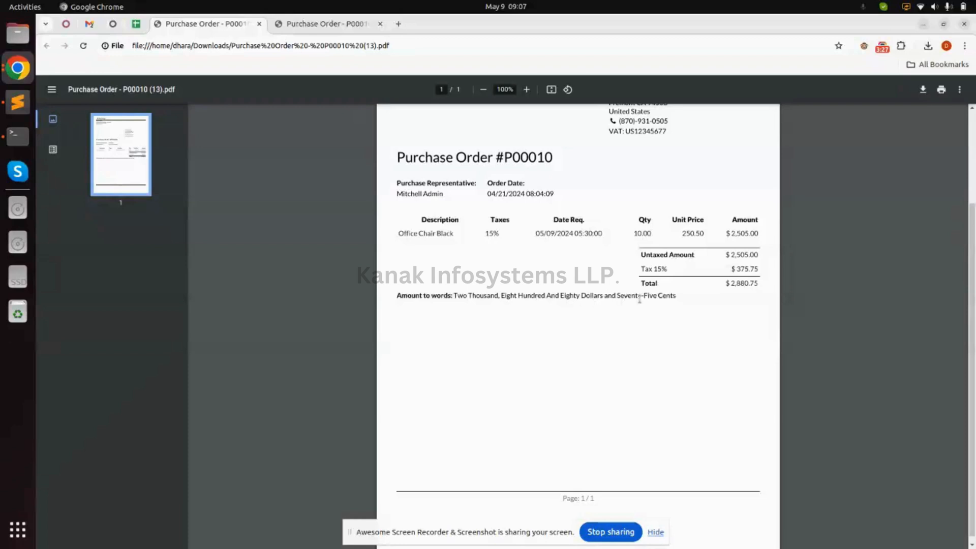
mouse_move(652, 292)
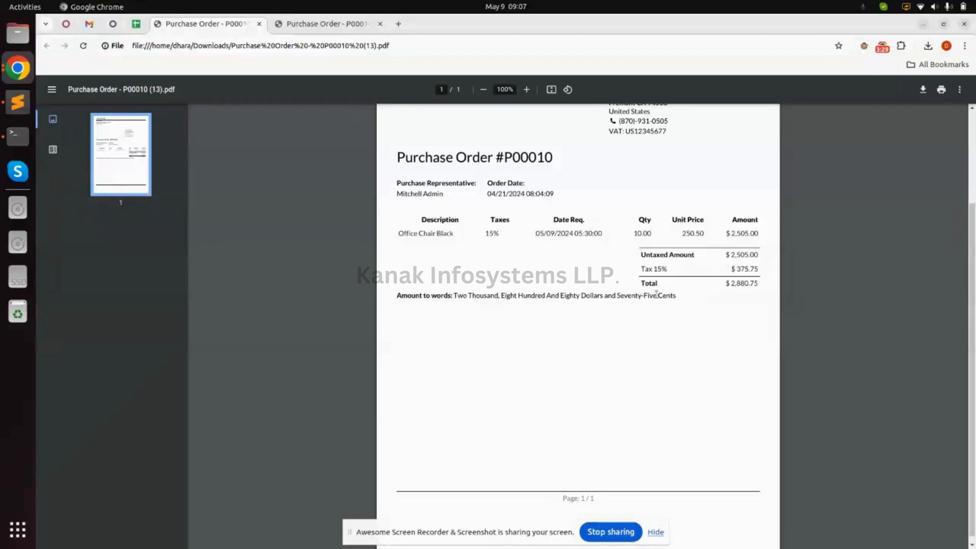